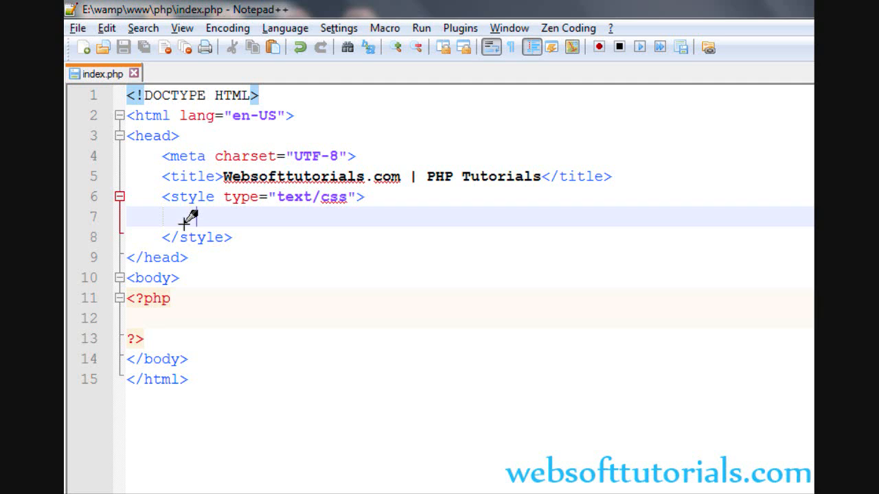
Write function num() { return 1; } inside the <?php block.
{"action": "type", "text": "fu"}
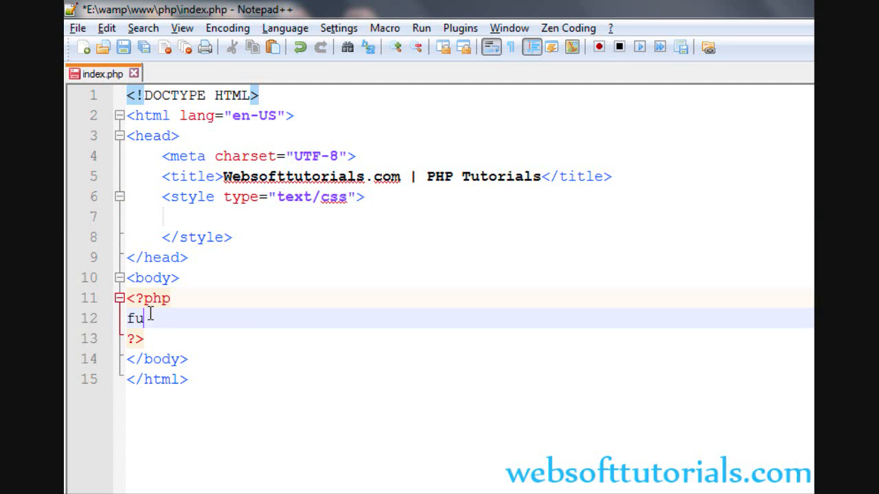
{"action": "type", "text": "nction"}
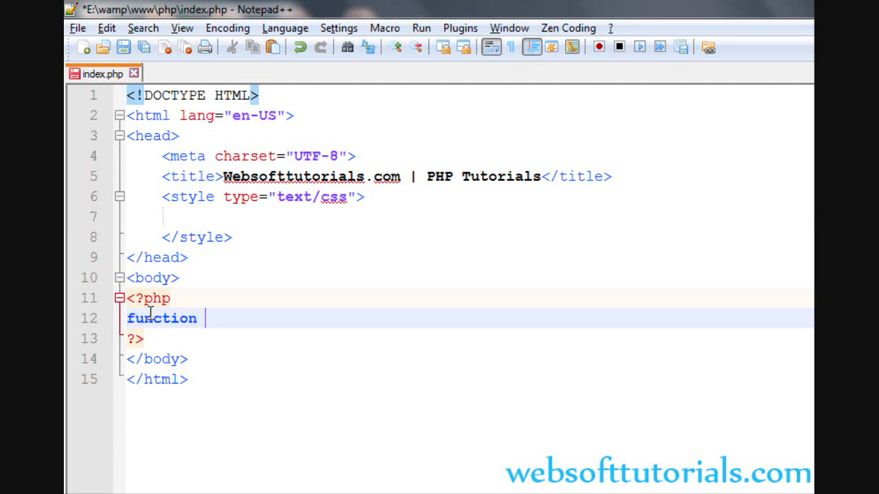
{"action": "type", "text": "num()"}
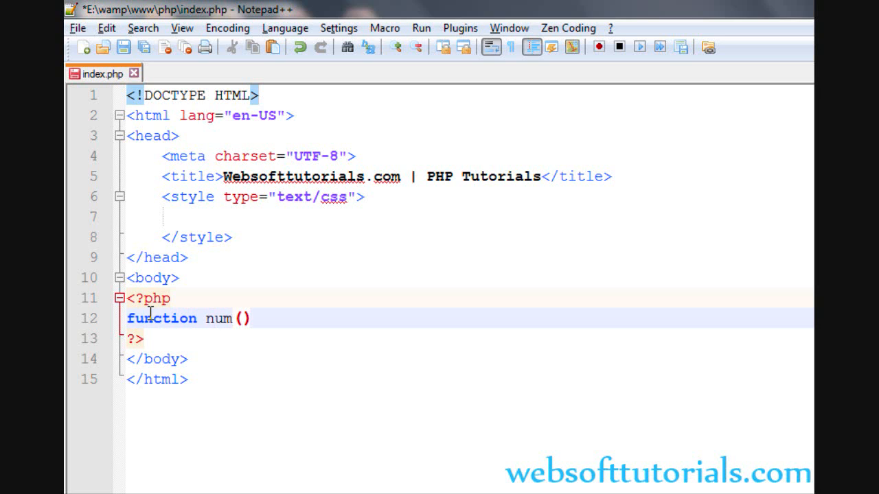
{"action": "type", "text": "{"}
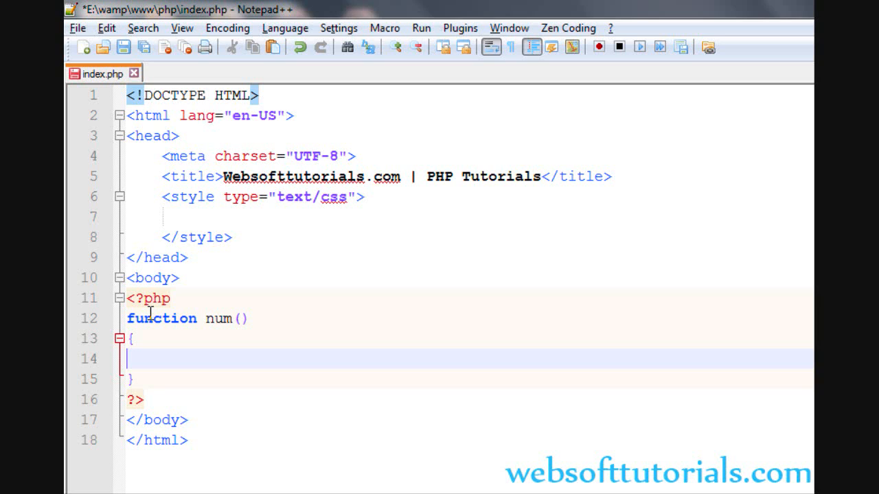
{"action": "type", "text": "re"}
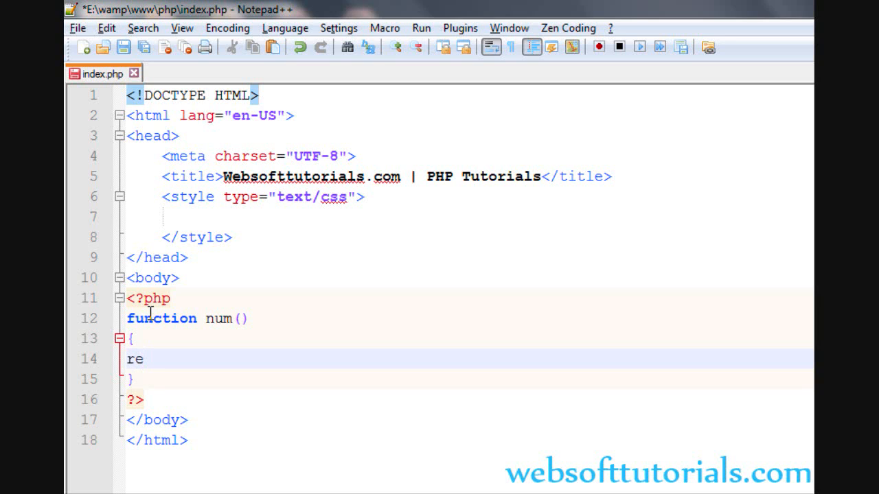
{"action": "type", "text": "turn"}
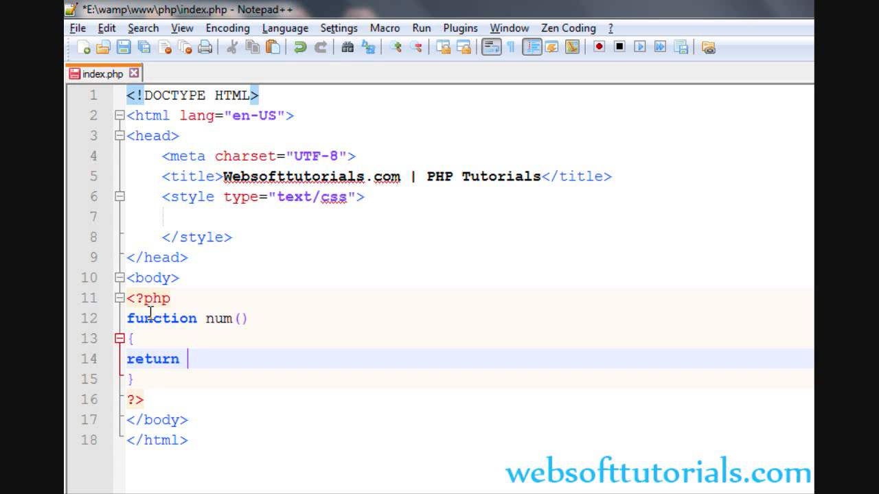
{"action": "type", "text": "1;"}
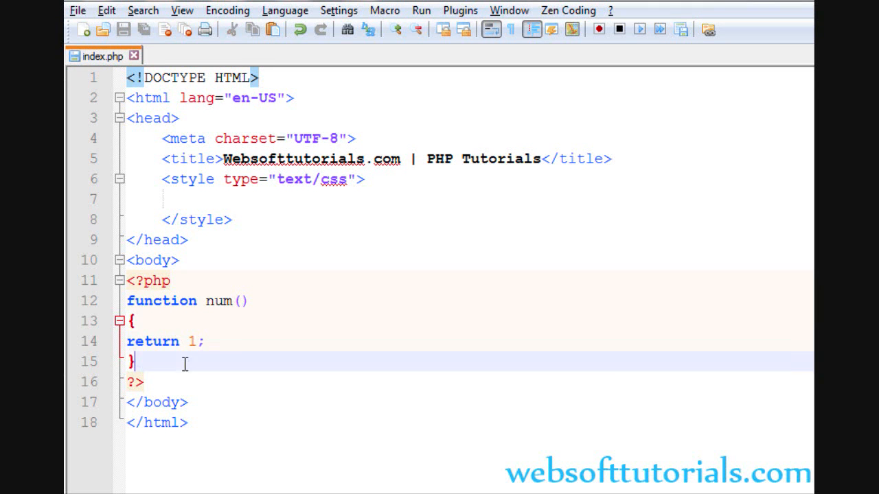
Add $v = num(); below the function and replace the return value with echo.
{"action": "type", "text": "num();"}
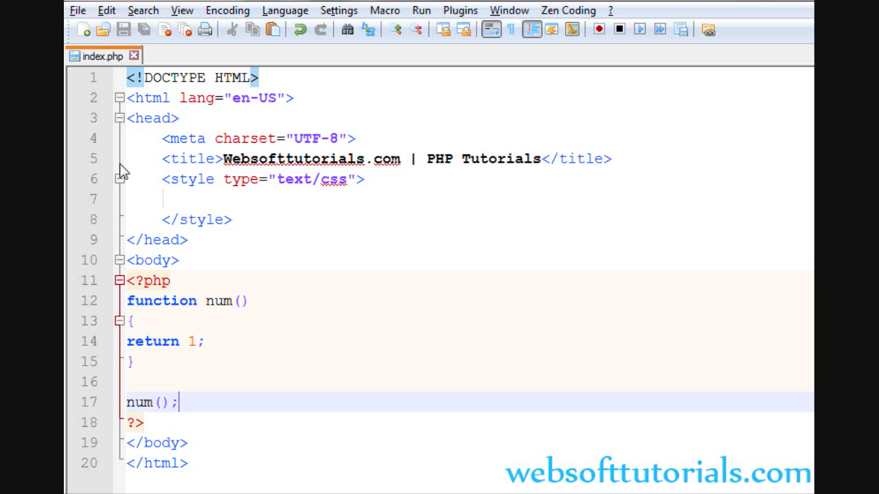
{"action": "double_click", "coordinate": [151, 340]}
{"action": "type", "text": "z"}
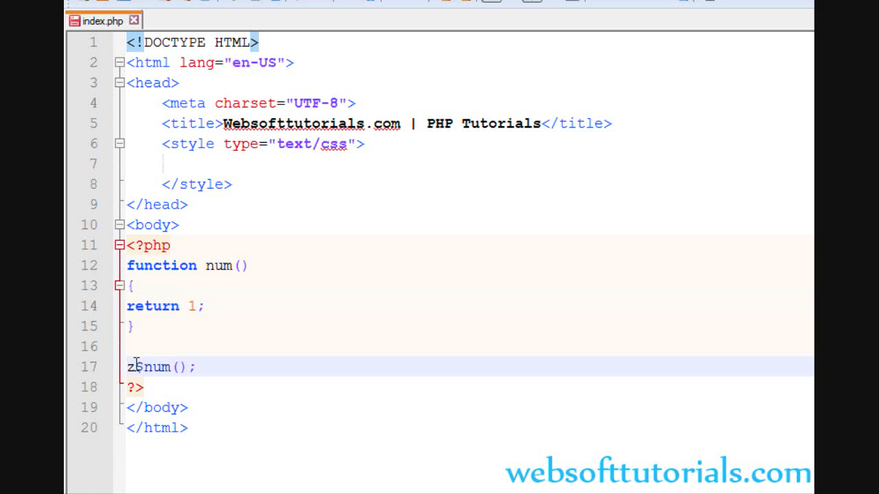
{"action": "type", "text": "$n ="}
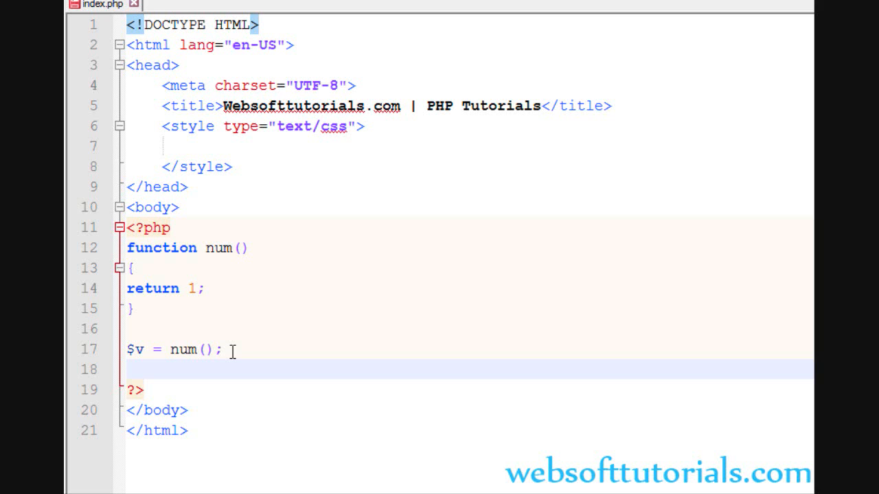
{"action": "type", "text": "echo"}
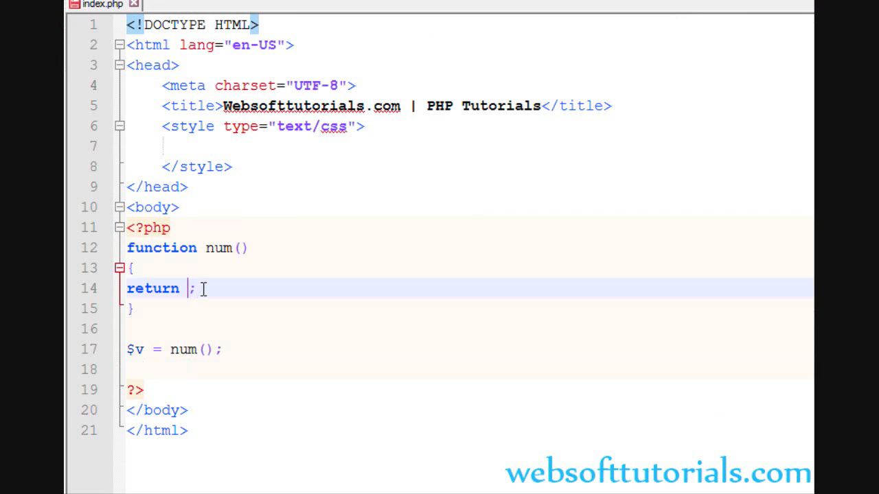
Make the function output 2 and add if($v>1) { echo "Greater"; }.
{"action": "type", "text": "2"}
{"action": "left_click", "coordinate": [469, 369]}
{"action": "type", "text": "if($v"}
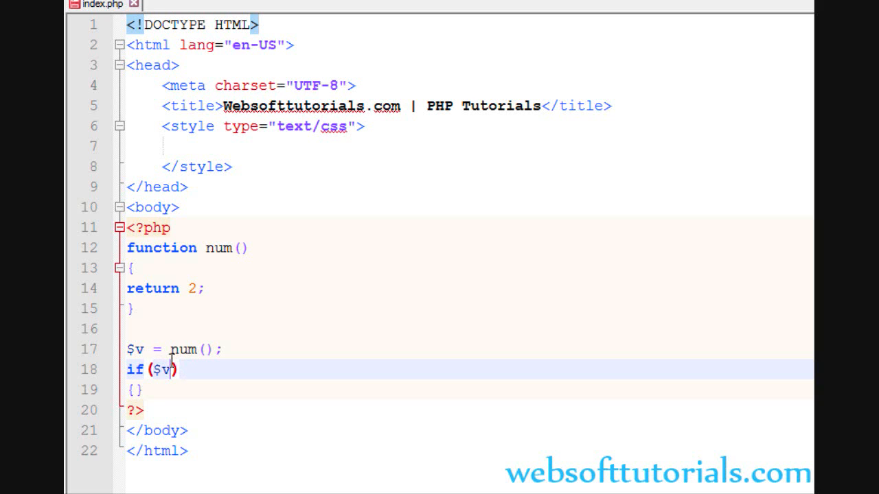
{"action": "type", "text": ">1"}
{"action": "type", "text": "{"}
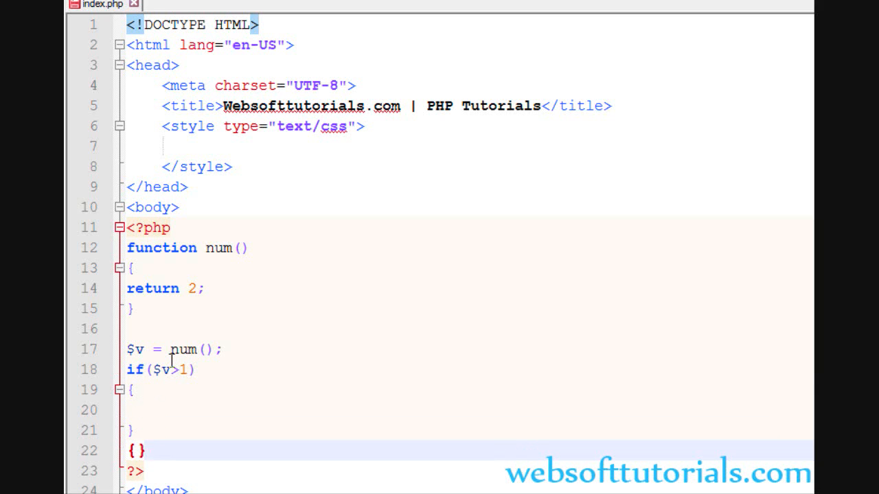
{"action": "type", "text": "echo"}
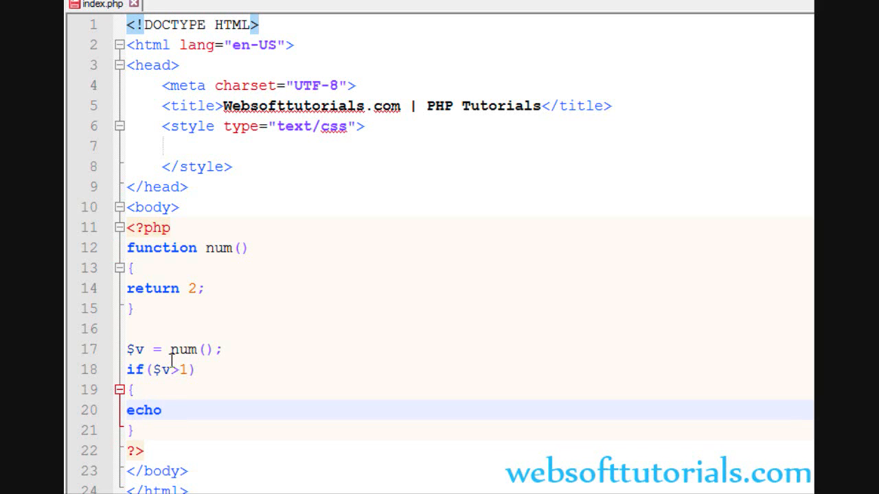
{"action": "type", "text": "\"G\";"}
{"action": "left_click", "coordinate": [463, 288]}
{"action": "type", "text": "ech"}
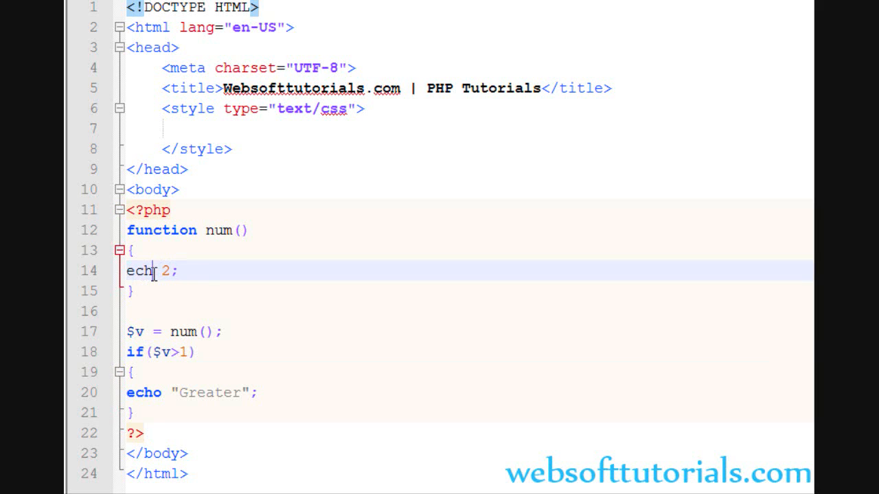
Rewrite the function body from echo back to return 2;.
{"action": "type", "text": "o"}
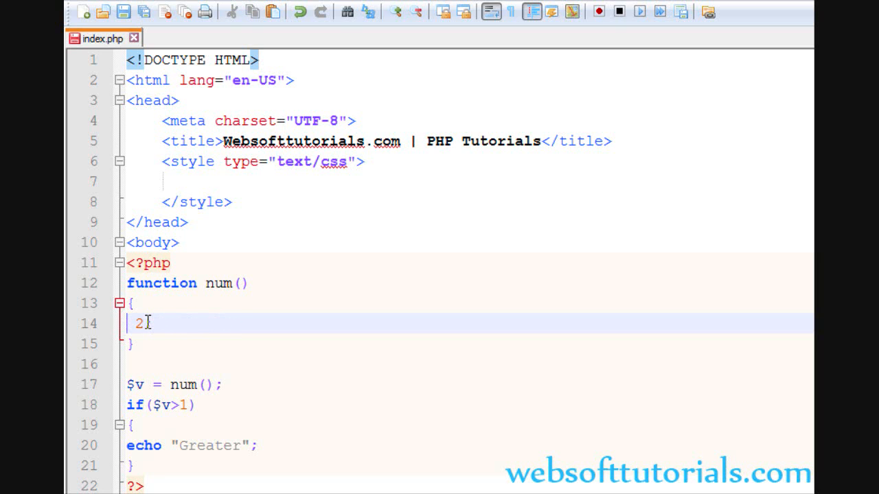
{"action": "type", "text": "retur"}
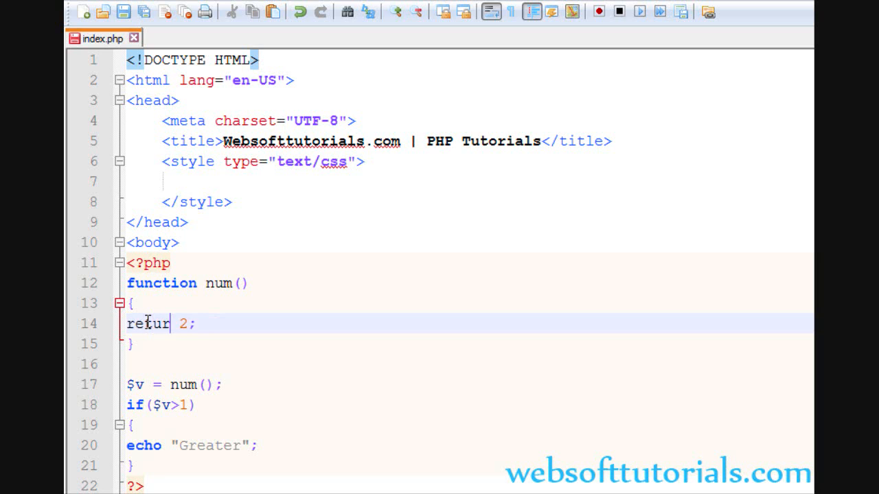
{"action": "type", "text": "n"}
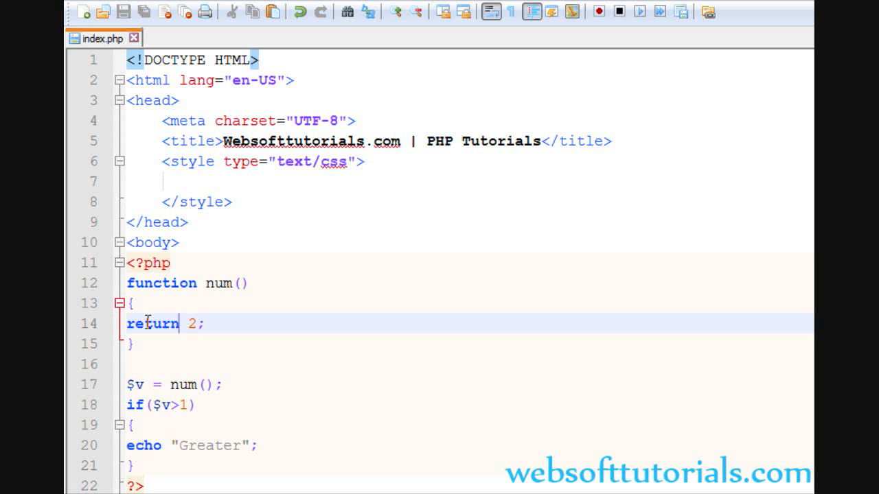
{"action": "double_click", "coordinate": [151, 324]}
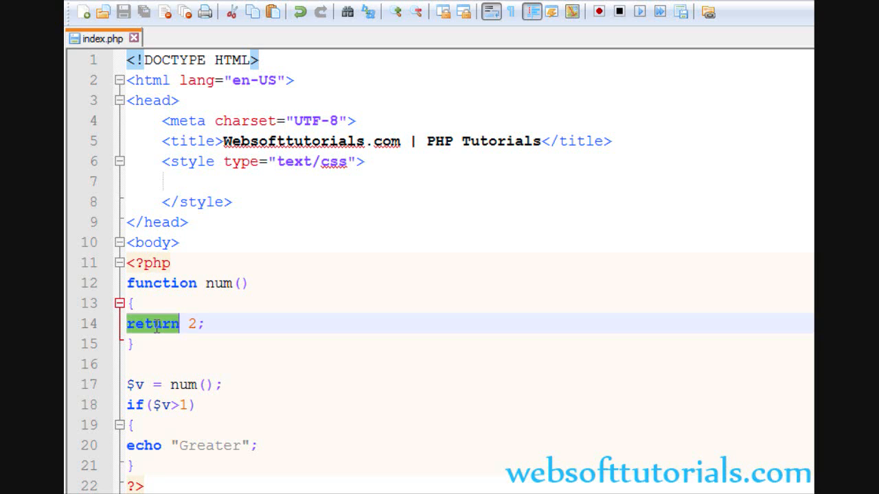
{"action": "mouse_move", "coordinate": [149, 373]}
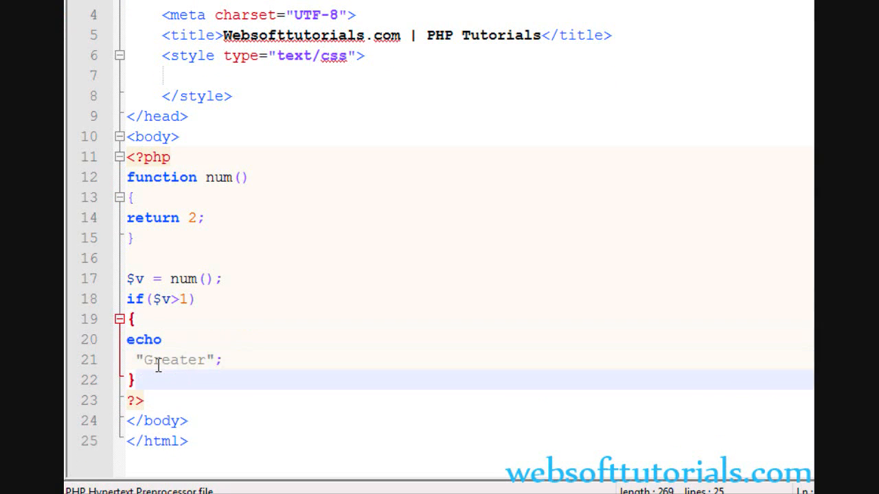
Add else { echo "Smaller"; } and change the condition to $v>3.
{"action": "type", "text": "else"}
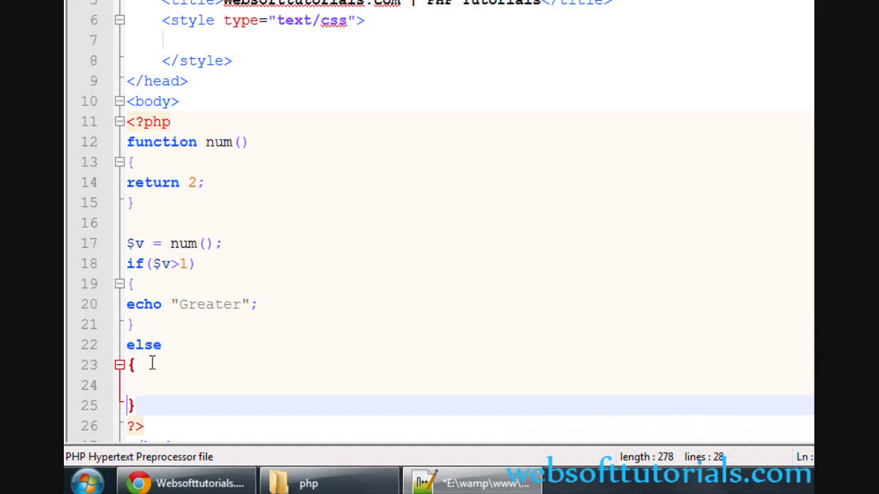
{"action": "type", "text": "echo ::"}
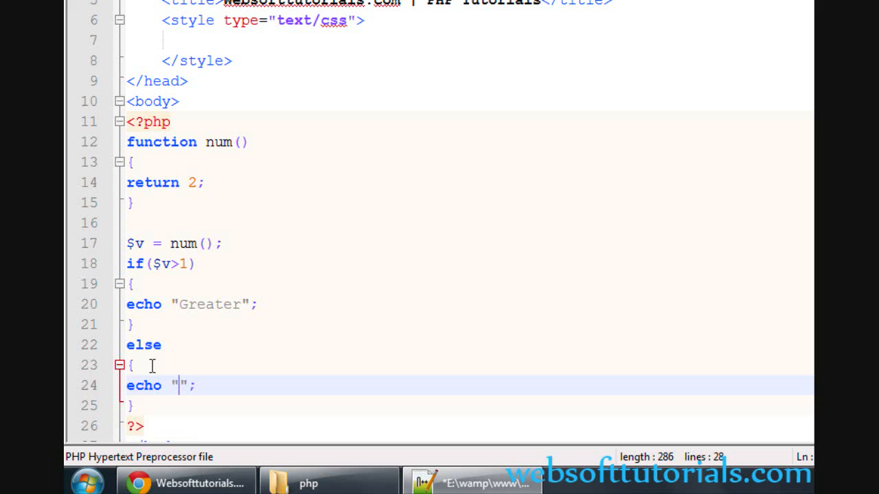
{"action": "type", "text": "Smaller"}
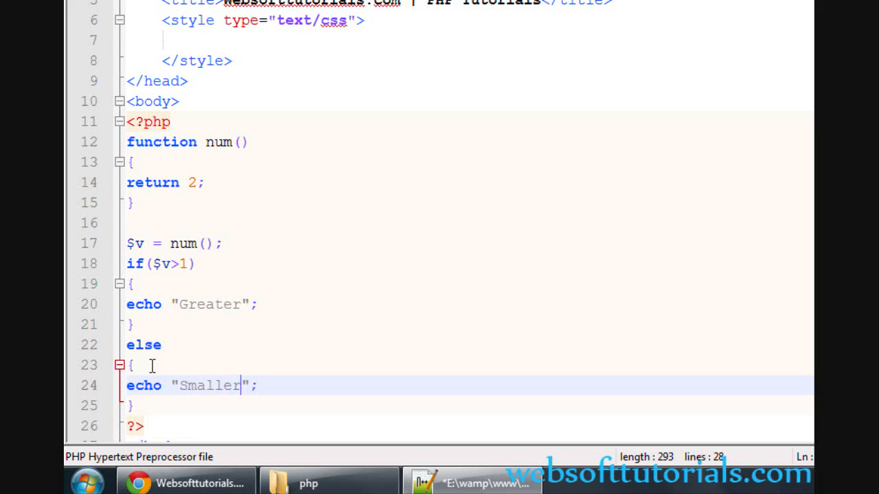
{"action": "scroll", "scroll_direction": "up", "scroll_amount": 3}
{"action": "type", "text": "1"}
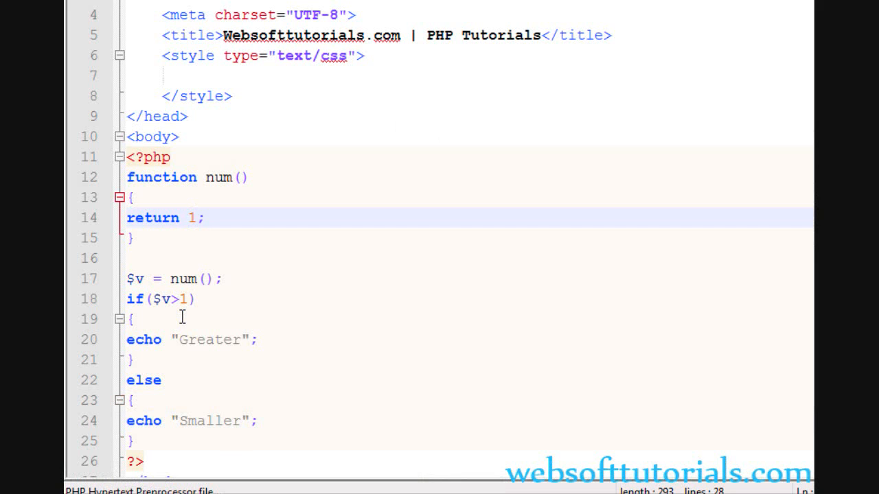
{"action": "type", "text": "3"}
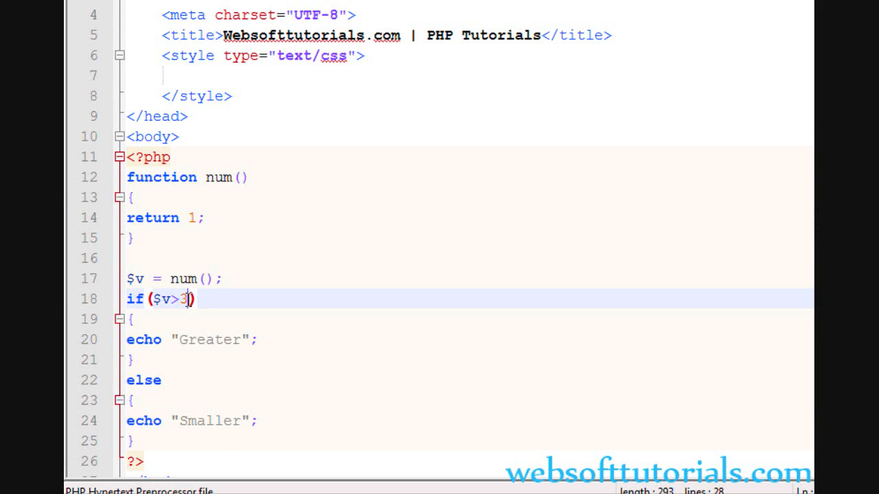